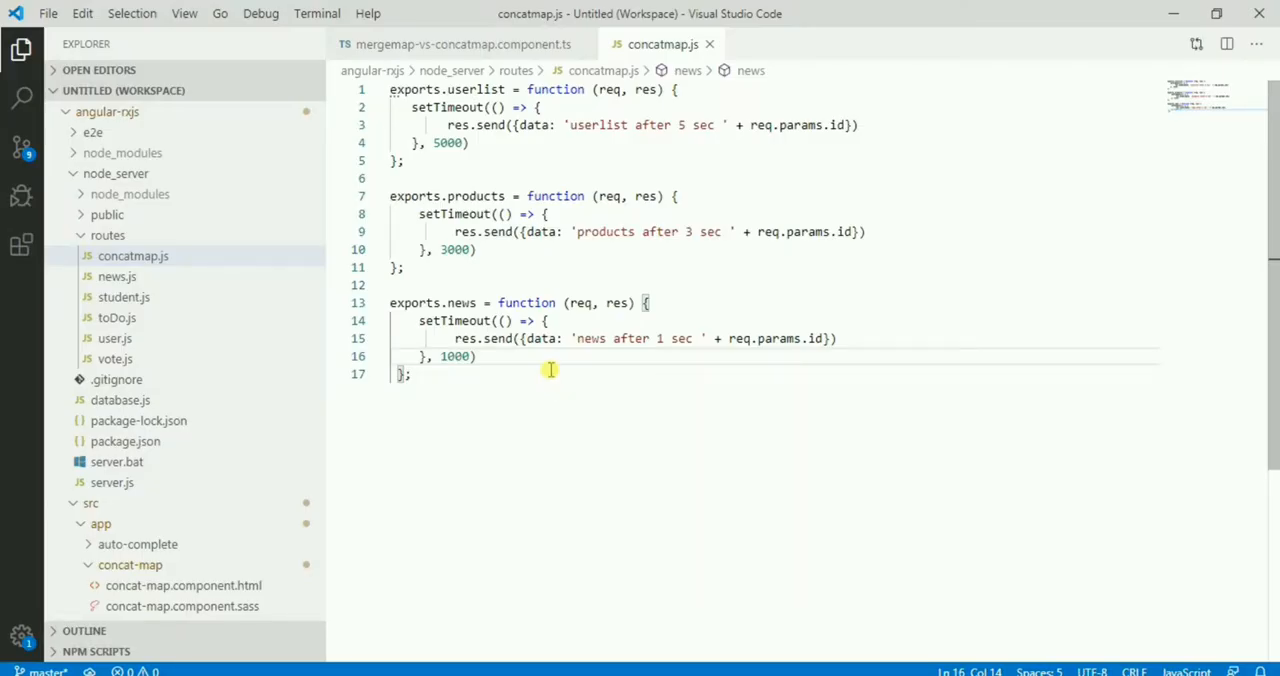
- Show the mergemap-vs-concatmap component and its stack() method with the concatMap pipe
left_click(460, 44)
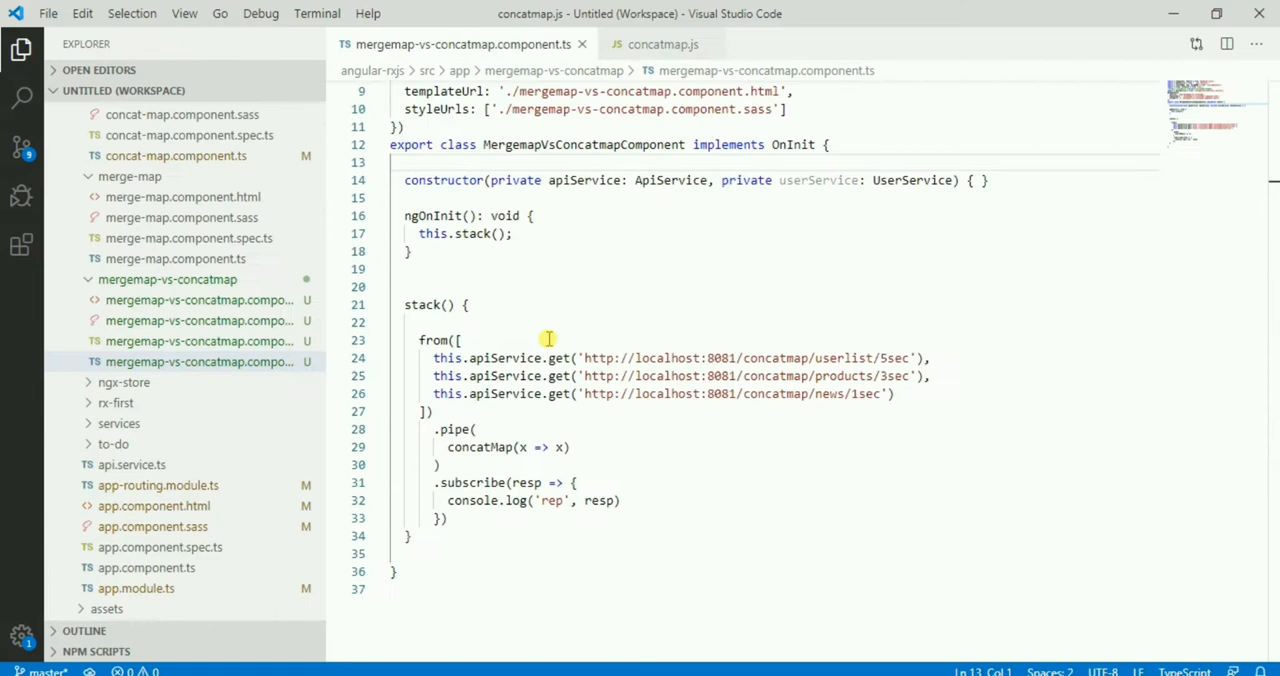
left_click(417, 233)
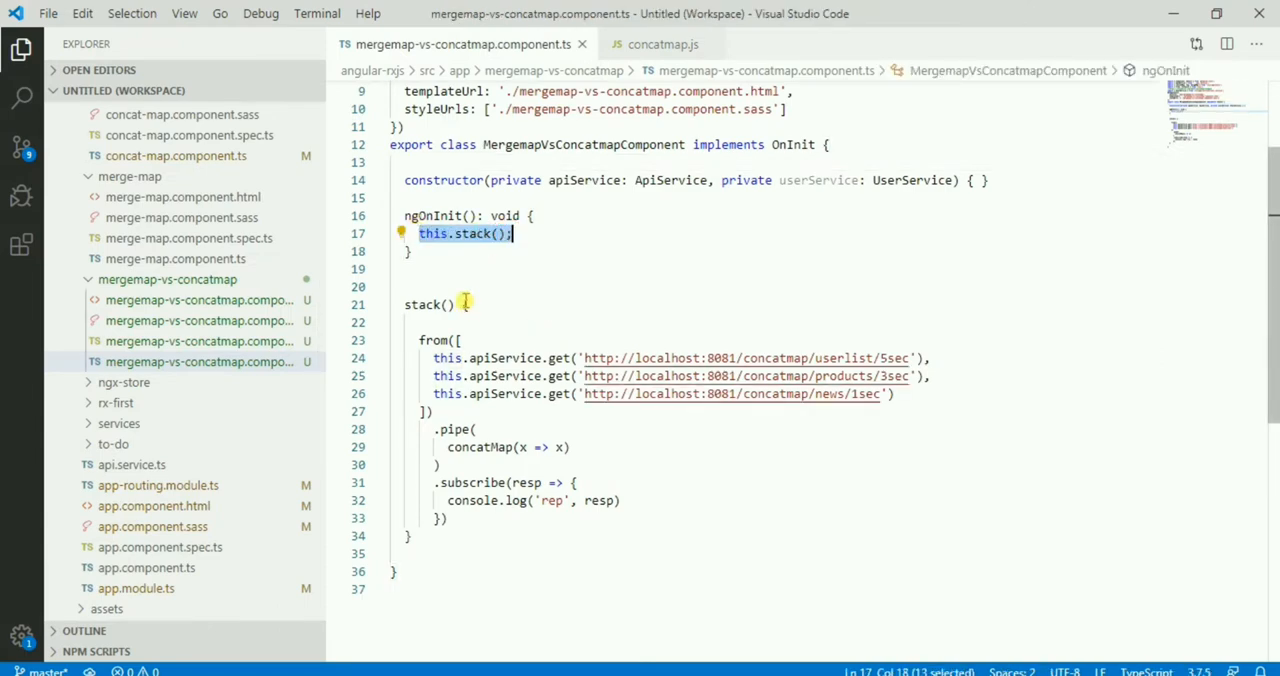
mouse_move(440, 215)
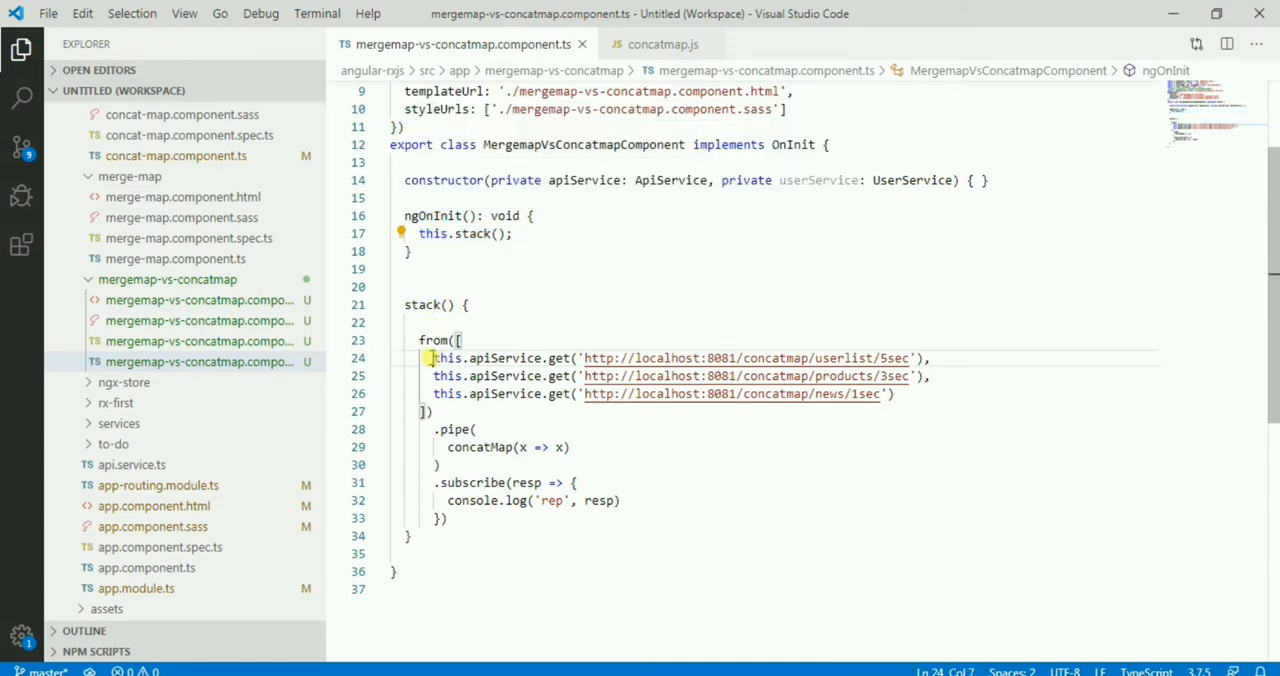
mouse_move(895, 358)
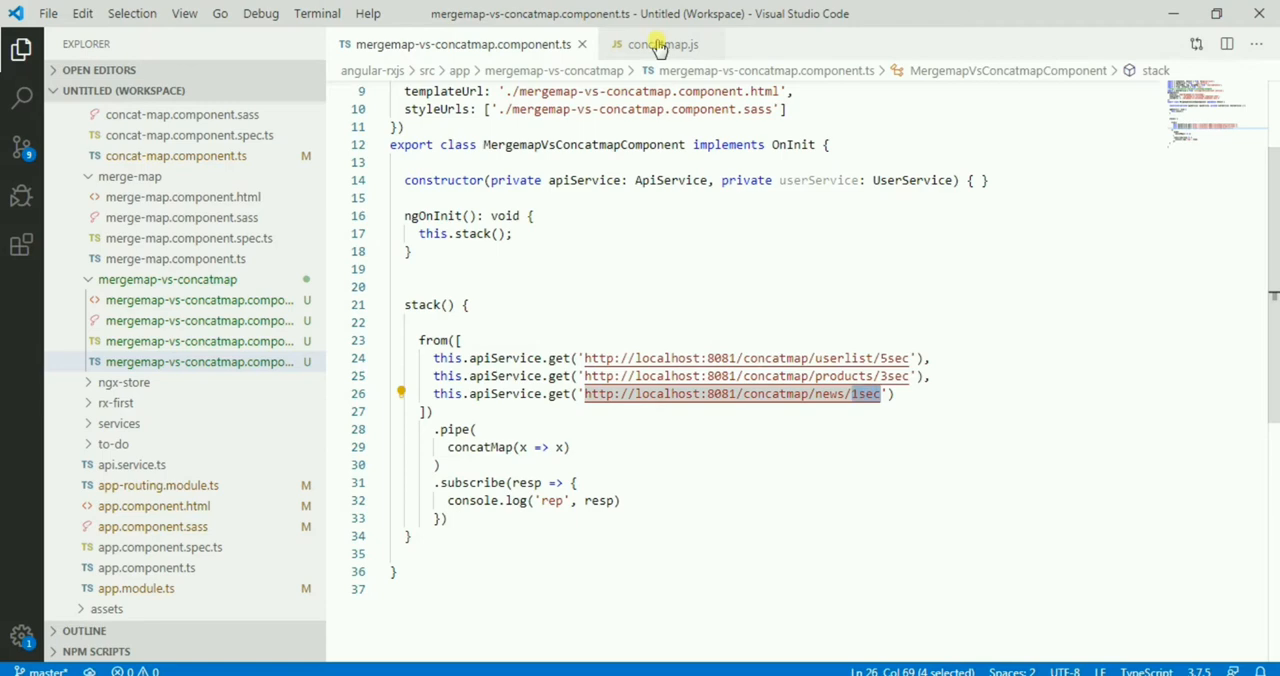
left_click(657, 44)
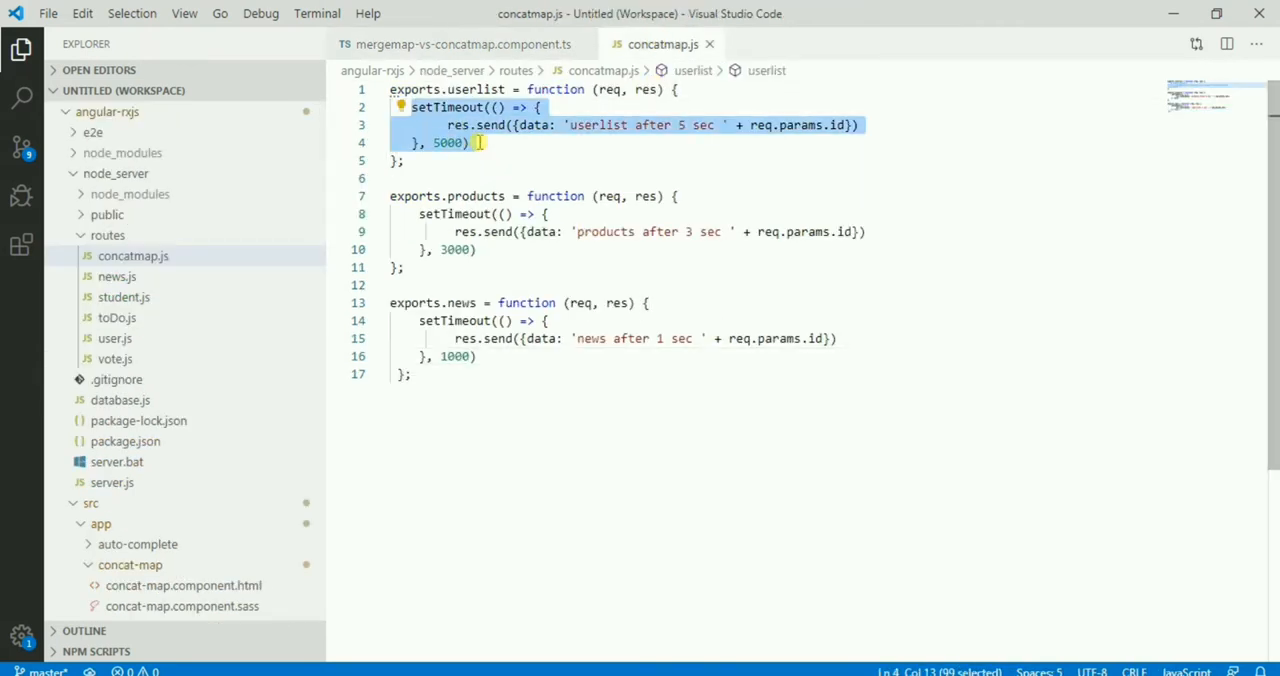
left_click(490, 196)
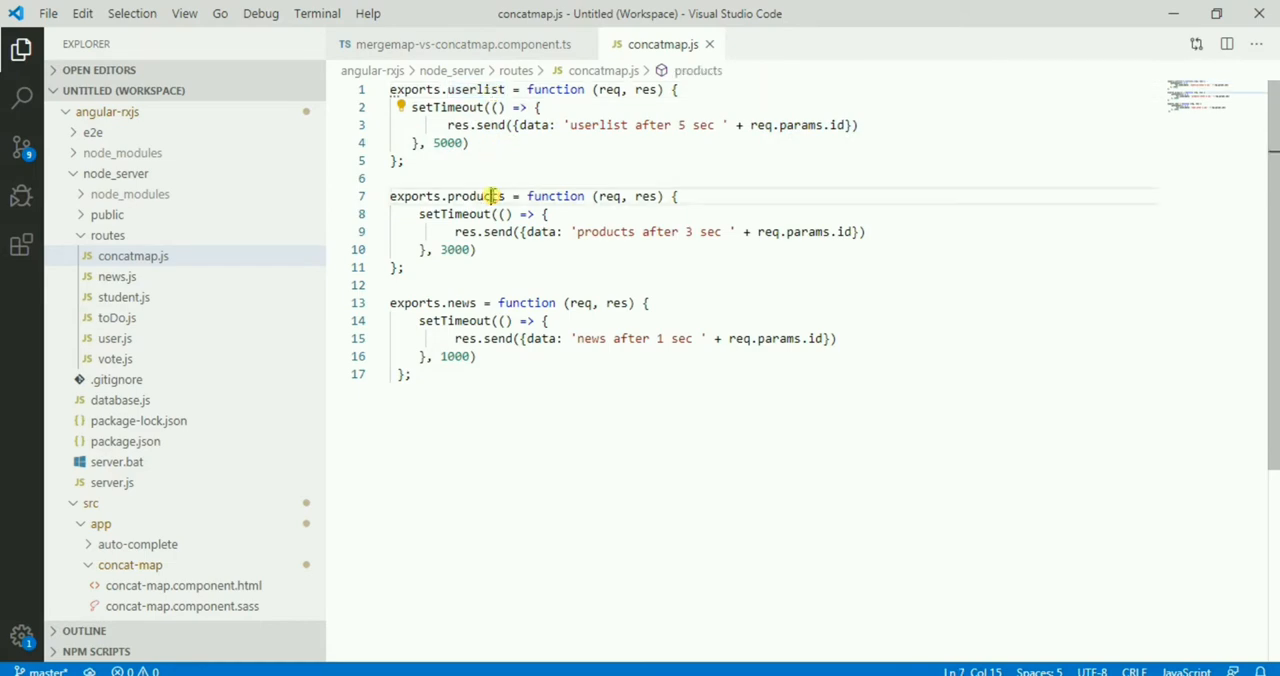
left_click(457, 302)
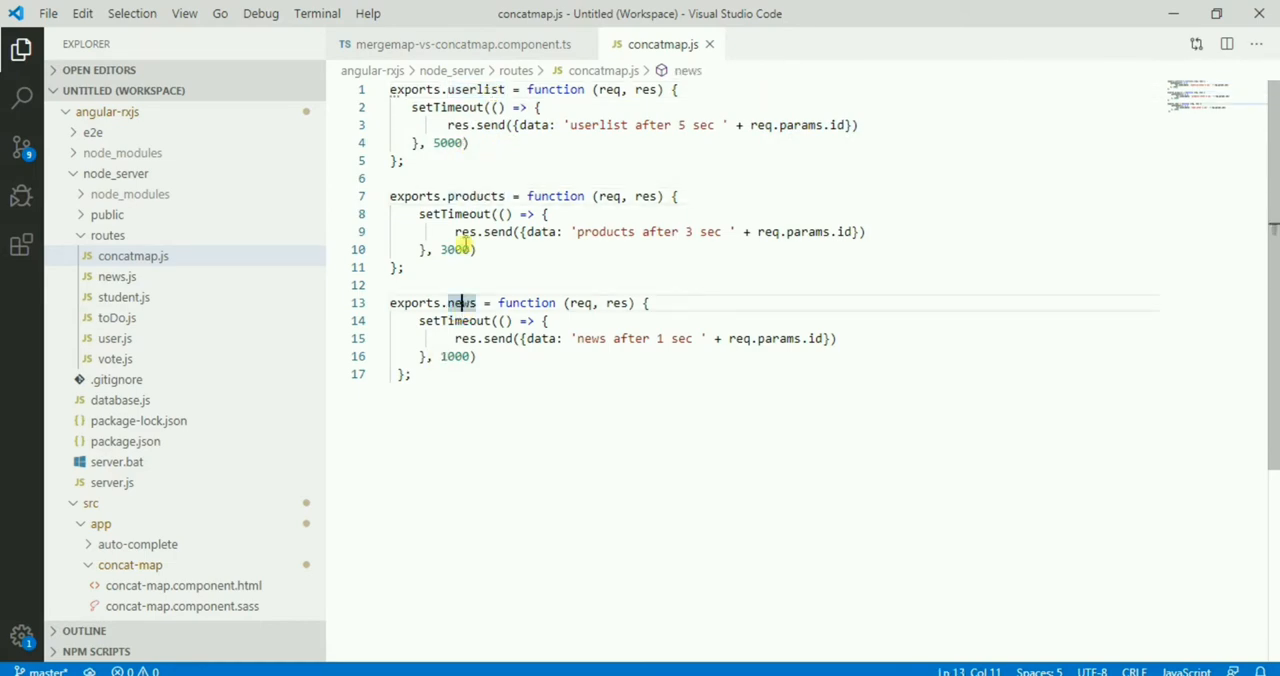
left_click(462, 44)
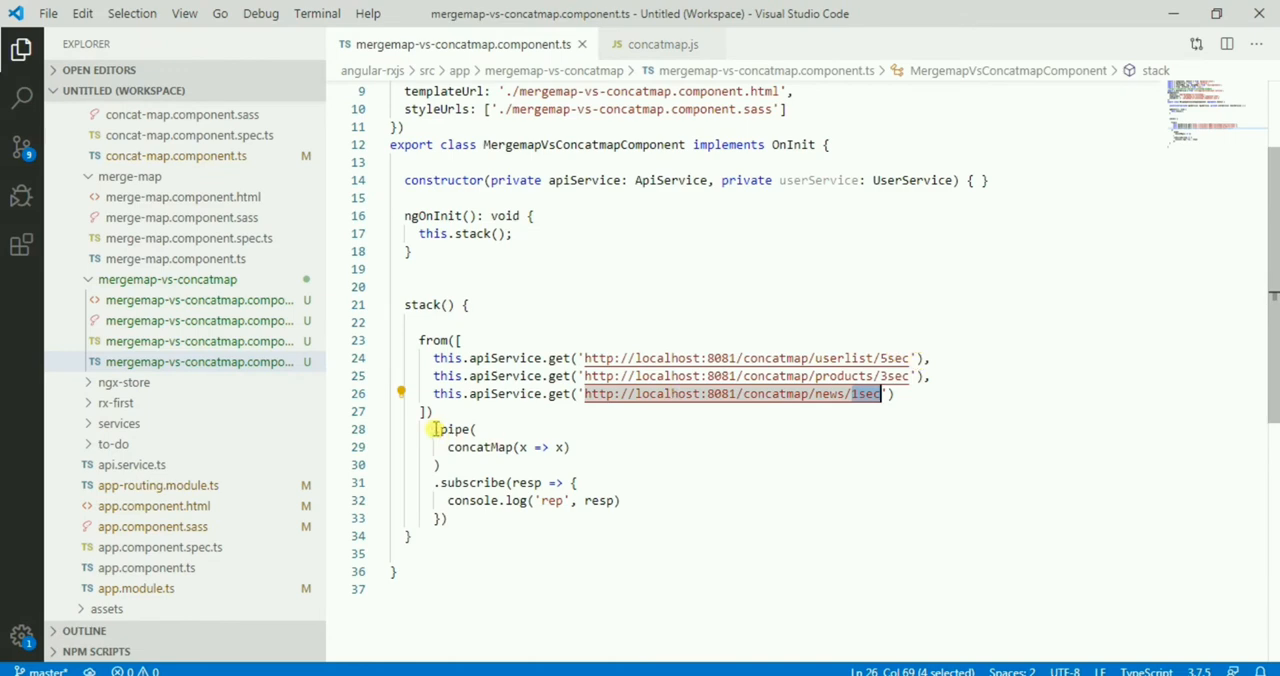
mouse_move(497, 447)
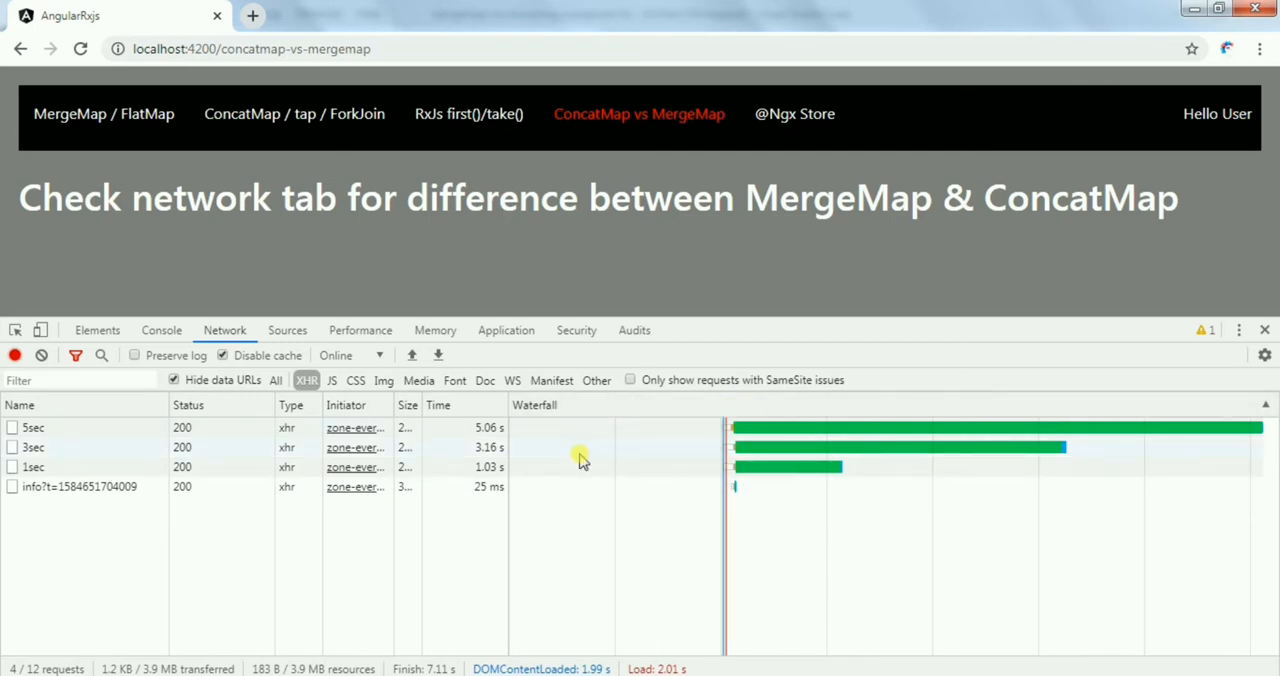
mouse_move(33, 427)
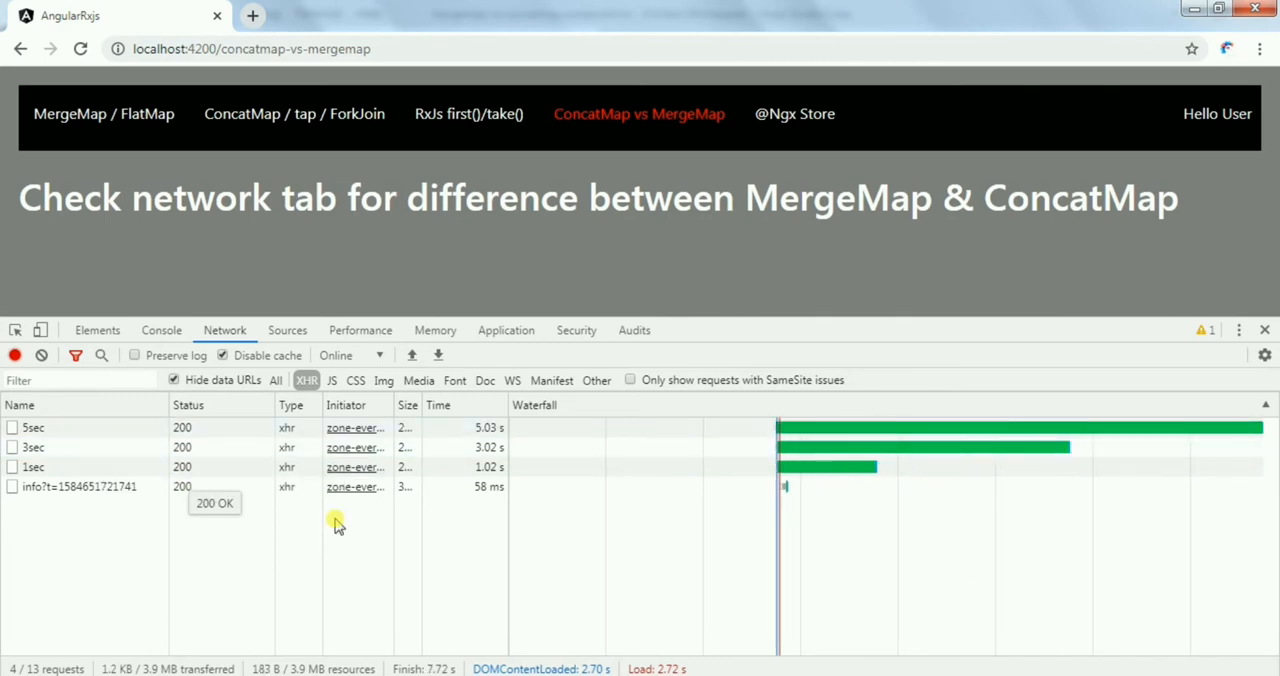
mouse_move(798, 488)
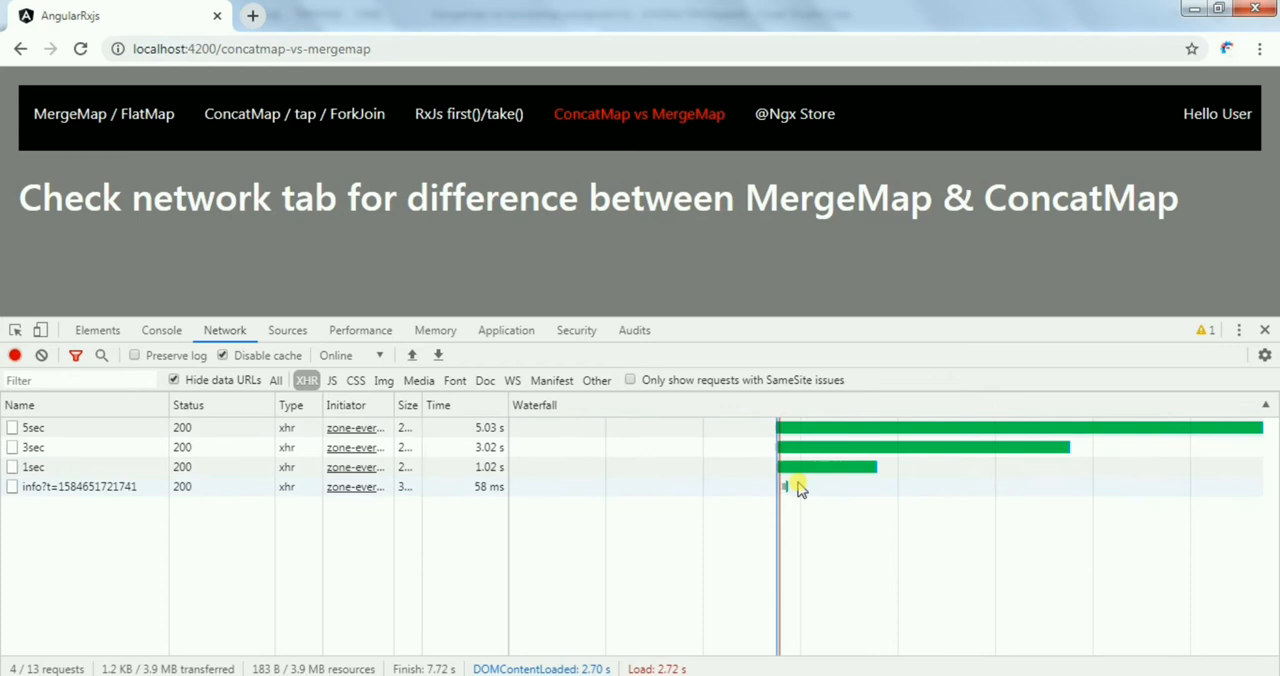
mouse_move(825, 420)
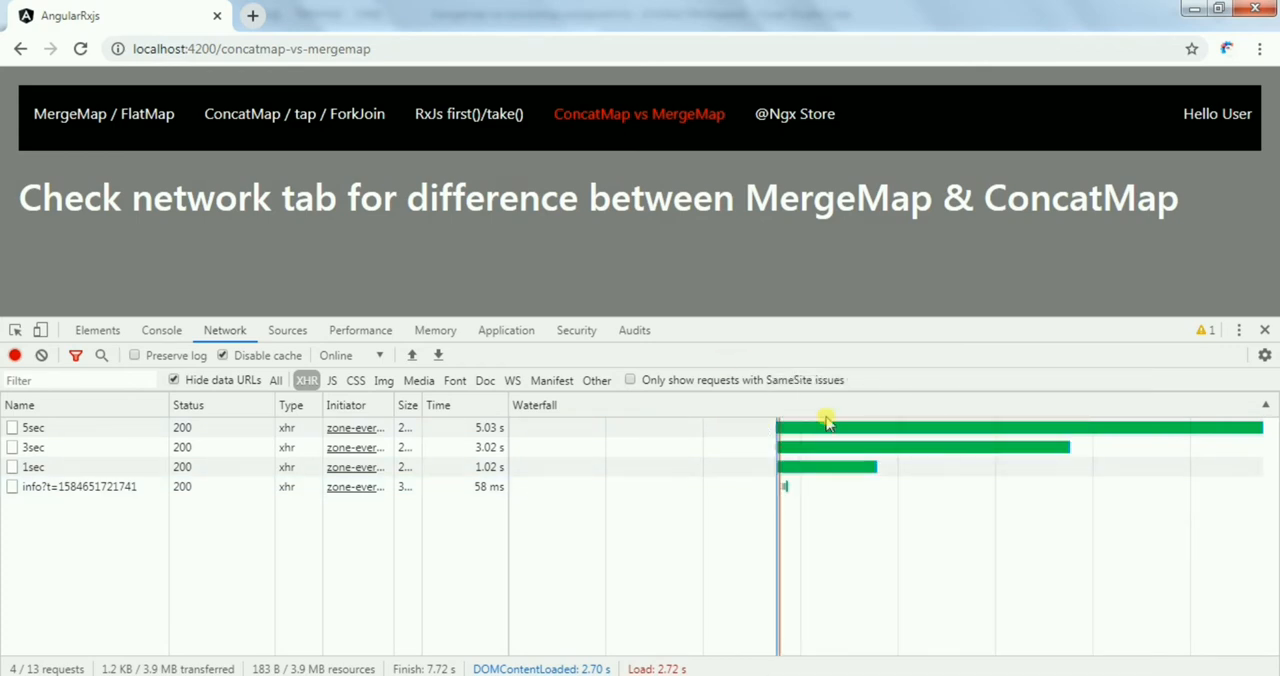
- Return to the editor and replace mergeMap with concatMap in the component's pipe
key("alt+tab")
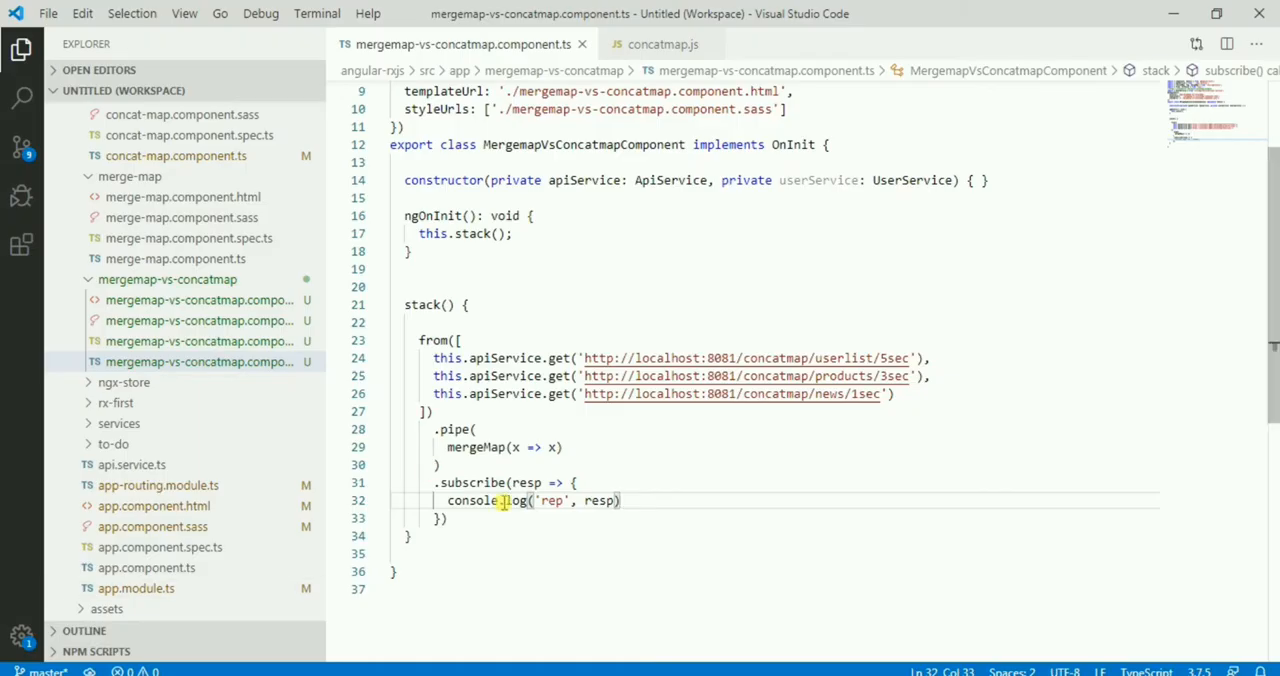
type("concatMap")
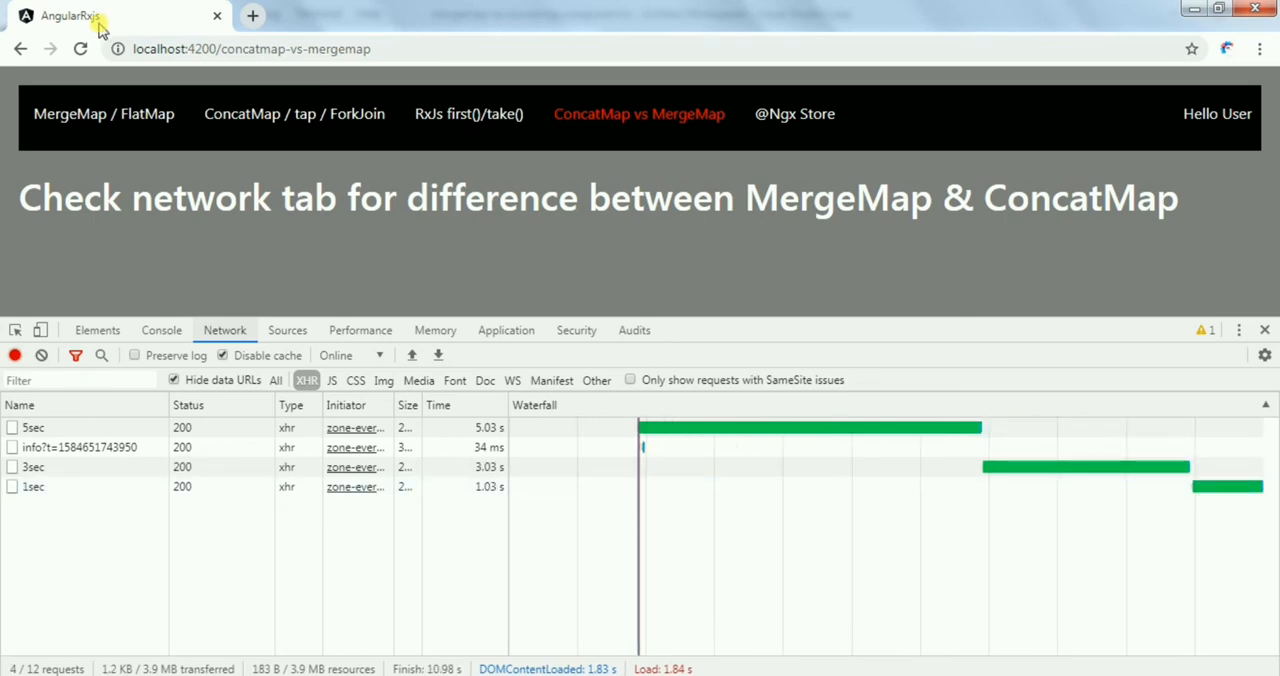
- Reload the page so the Network panel records the requests again, 5sec pending first
left_click(80, 48)
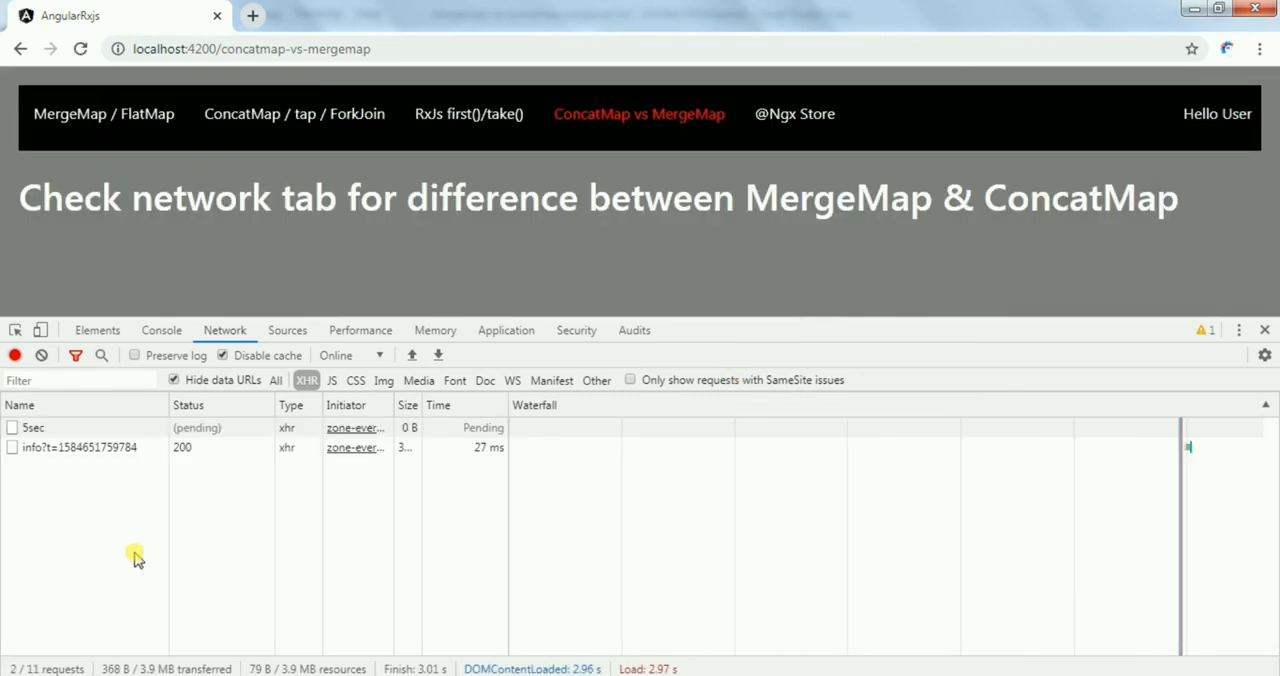
mouse_move(115, 540)
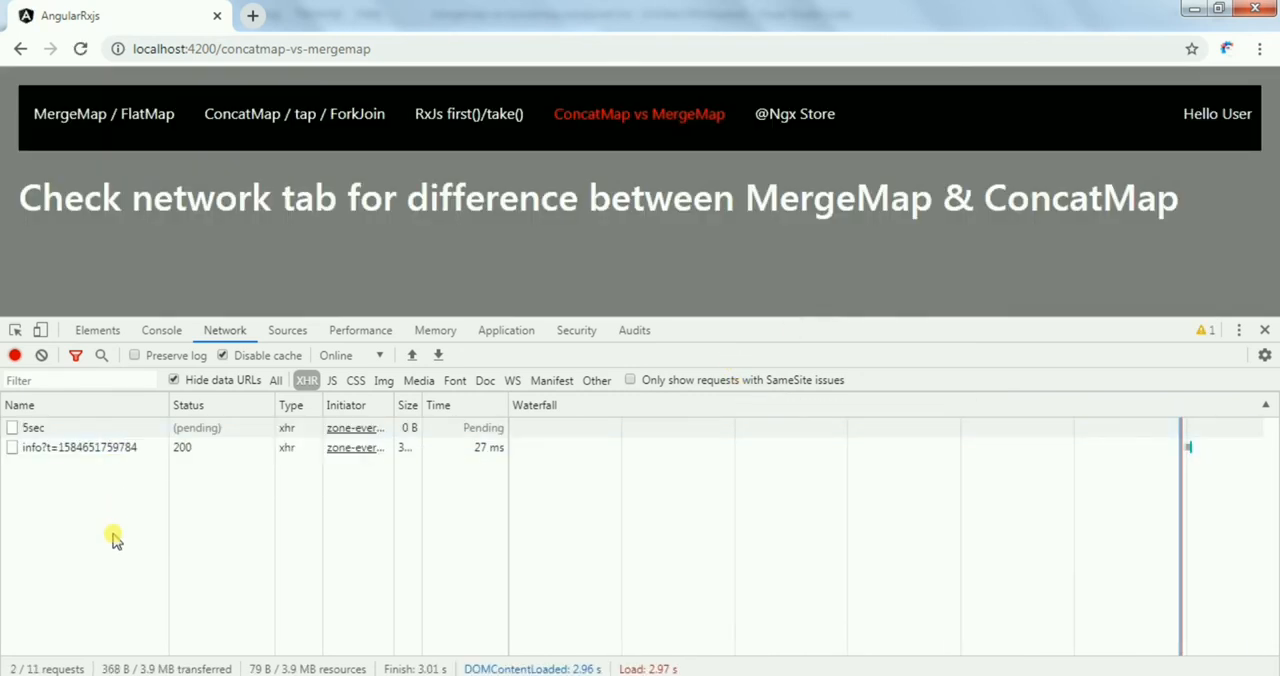